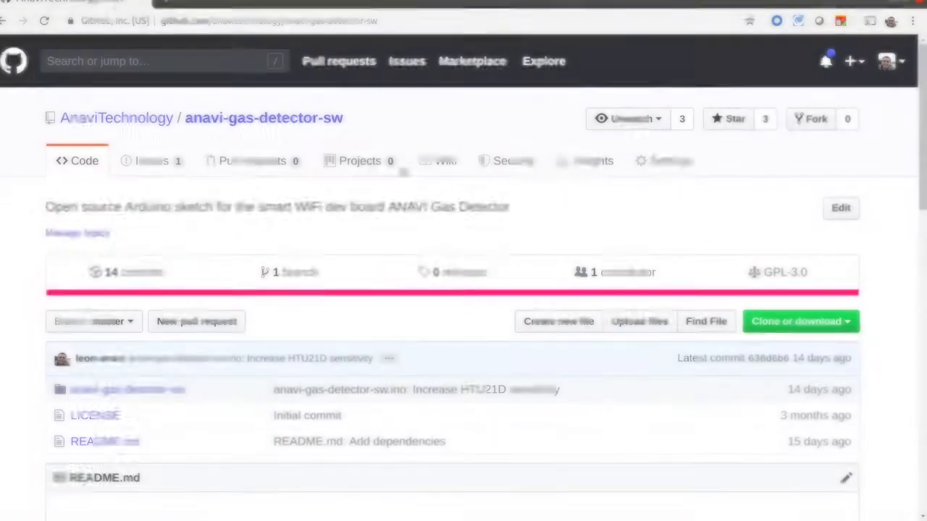
- Scroll the README, glance at the Clone or download panel, and enter the anavi-gas-detector-sw folder
{"action": "scroll", "scroll_direction": "down", "scroll_amount": 3}
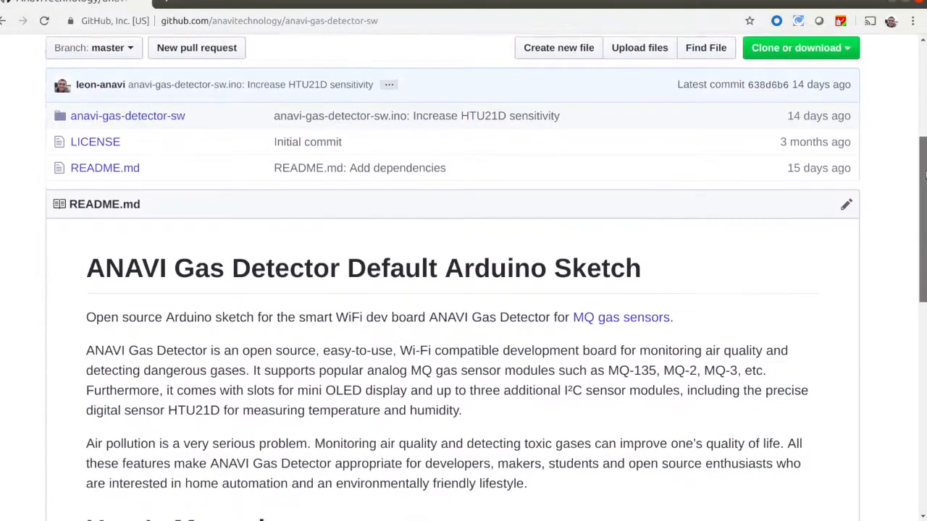
{"action": "scroll", "scroll_direction": "down", "scroll_amount": 3}
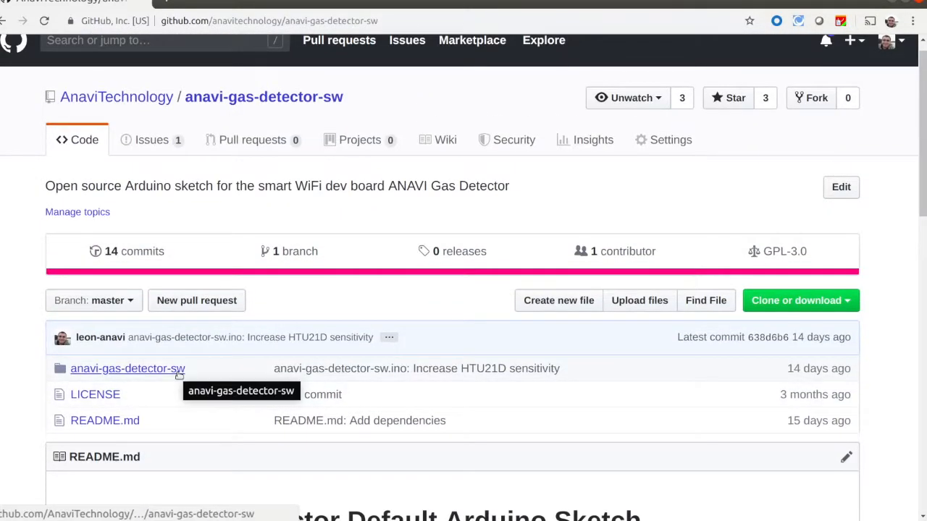
{"action": "left_click", "coordinate": [796, 299]}
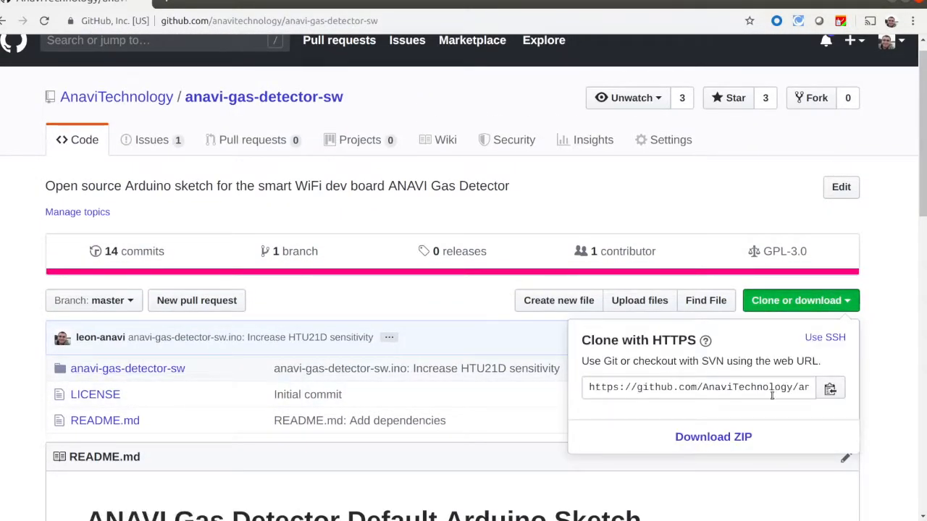
{"action": "left_click", "coordinate": [796, 300]}
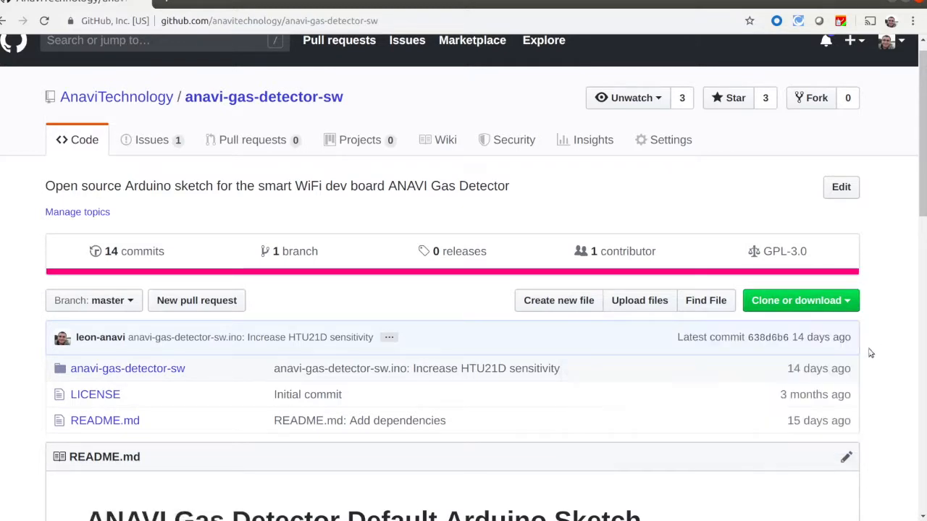
{"action": "left_click", "coordinate": [127, 369]}
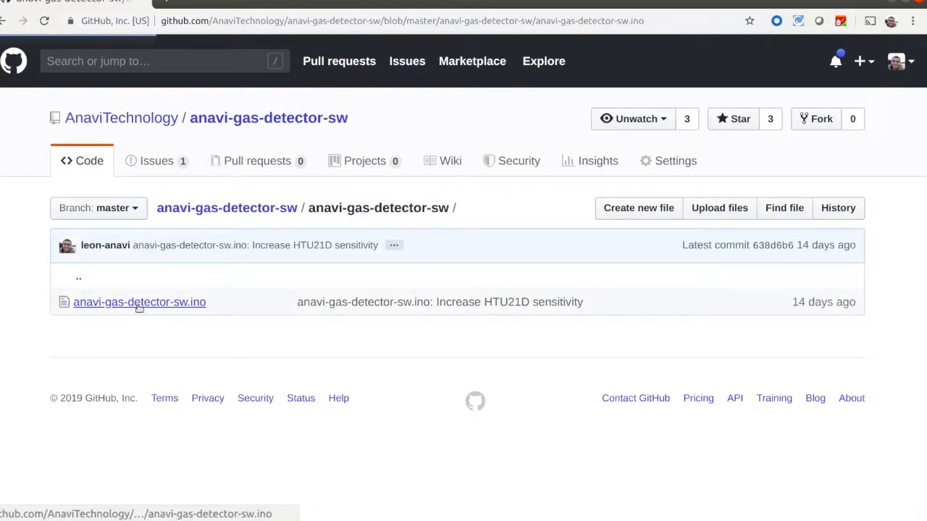
{"action": "left_click", "coordinate": [139, 303]}
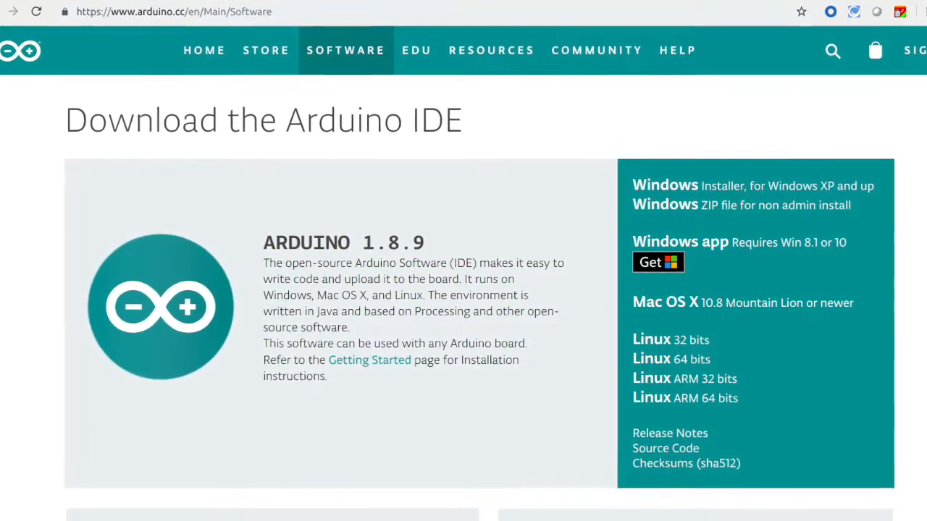
{"action": "scroll", "scroll_direction": "down", "scroll_amount": 3}
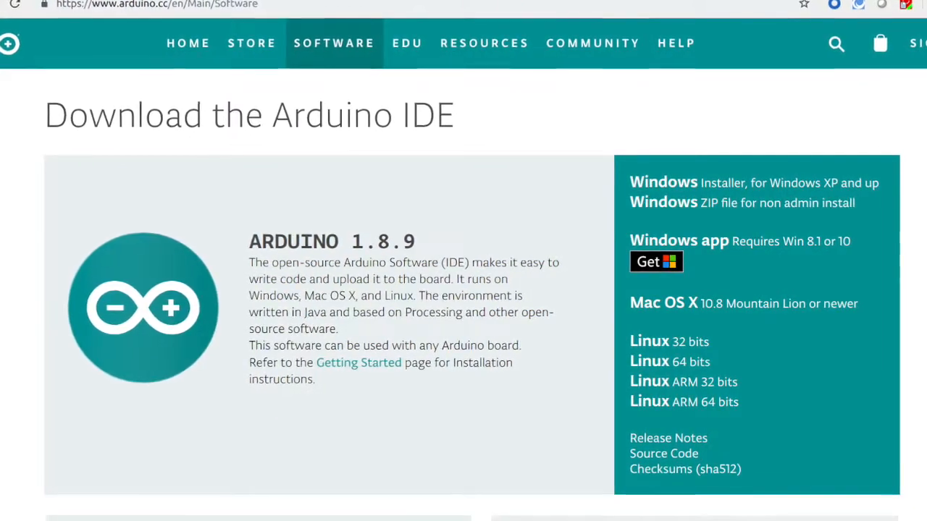
{"action": "scroll", "scroll_direction": "down", "scroll_amount": 3}
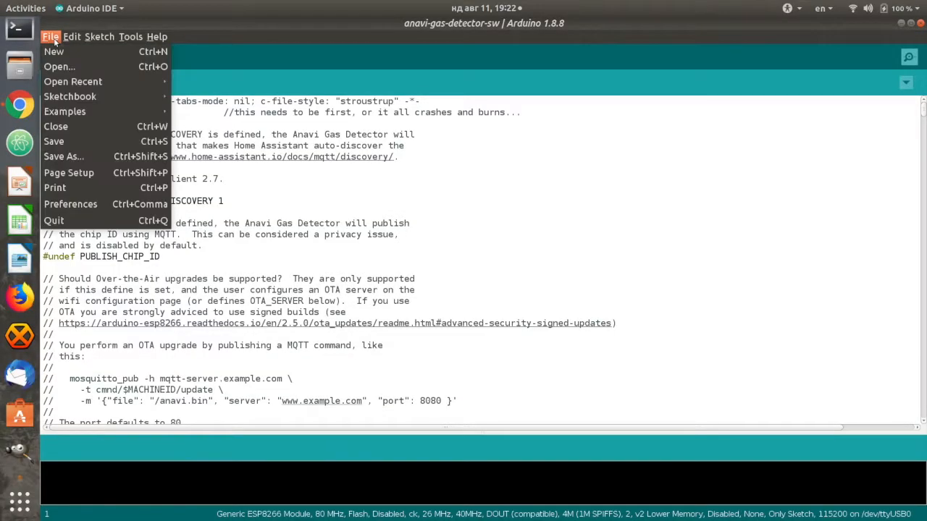
{"action": "mouse_move", "coordinate": [78, 201]}
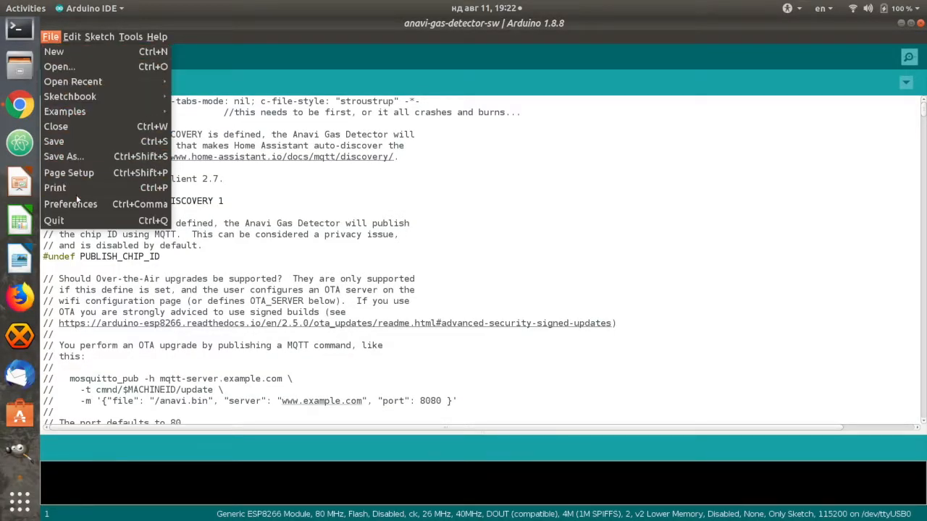
{"action": "left_click", "coordinate": [70, 203]}
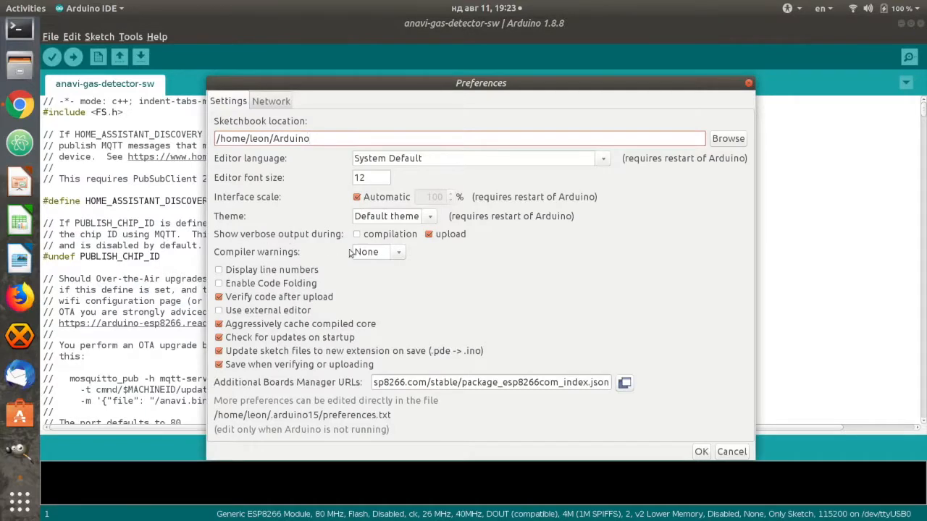
{"action": "triple_click", "coordinate": [491, 382]}
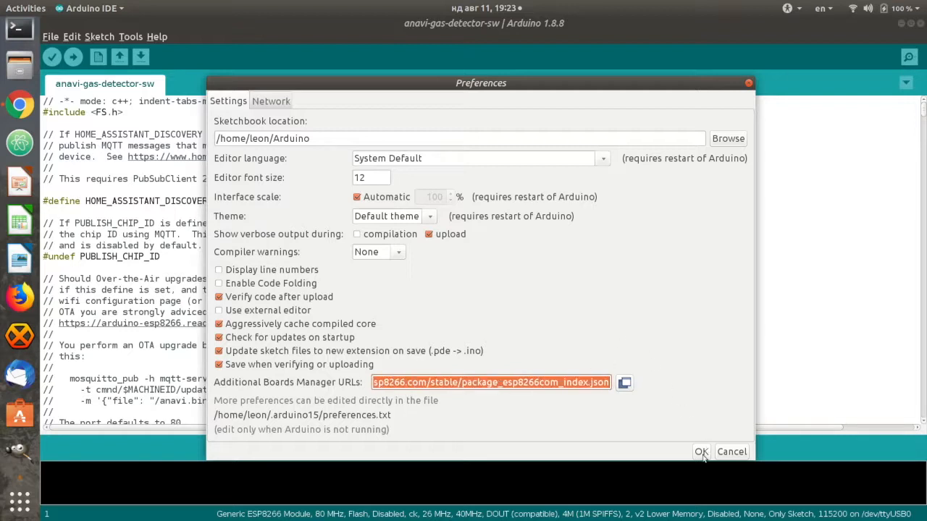
{"action": "left_click", "coordinate": [700, 452]}
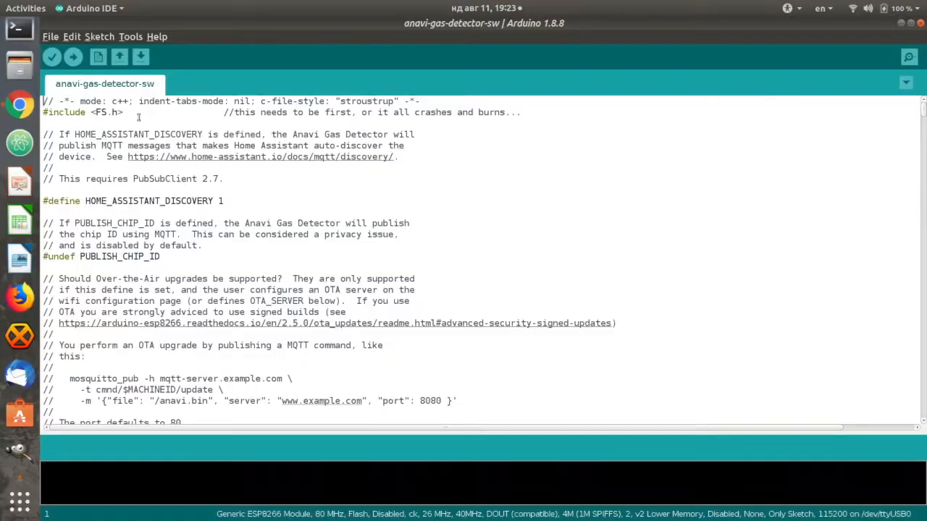
{"action": "left_click", "coordinate": [131, 37]}
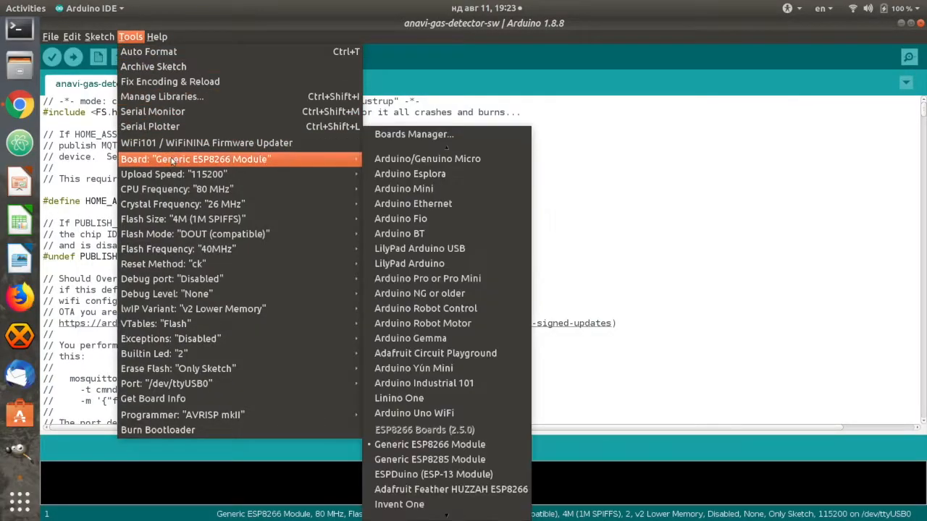
{"action": "mouse_move", "coordinate": [181, 204]}
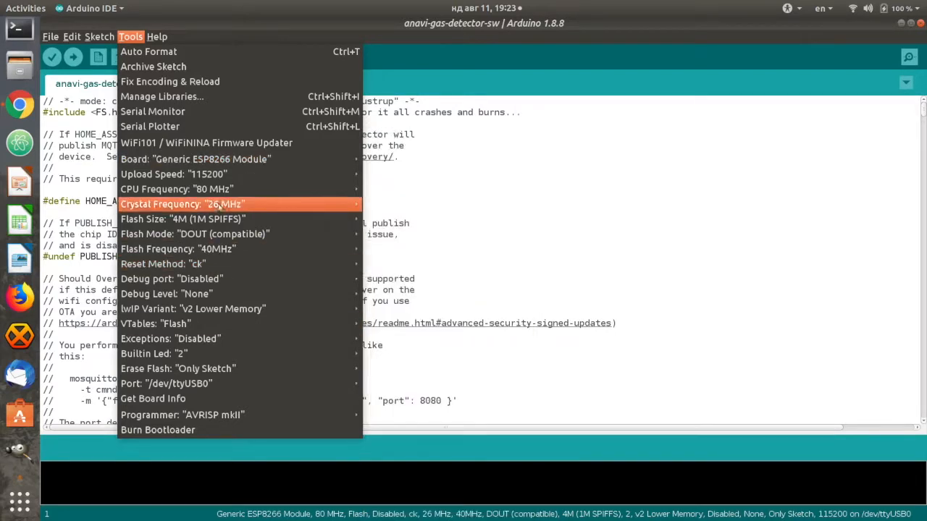
{"action": "mouse_move", "coordinate": [181, 219]}
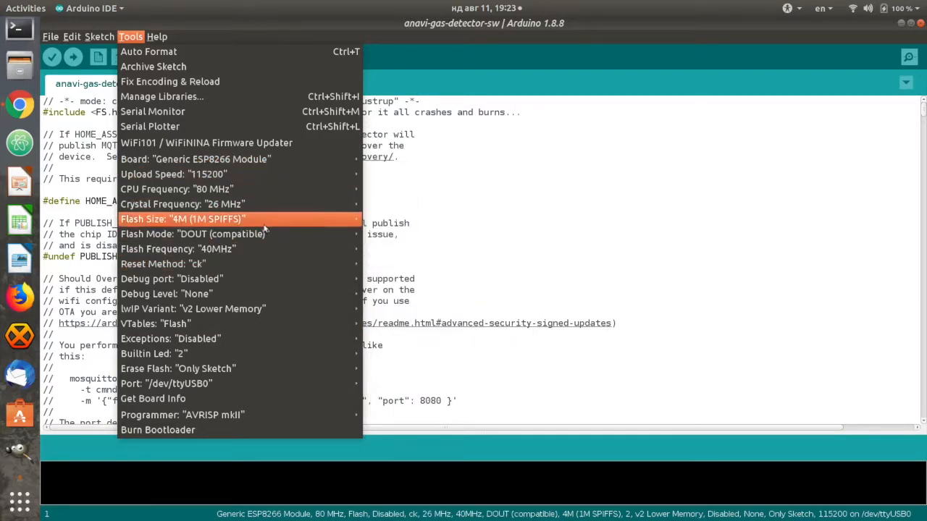
{"action": "left_click", "coordinate": [183, 219]}
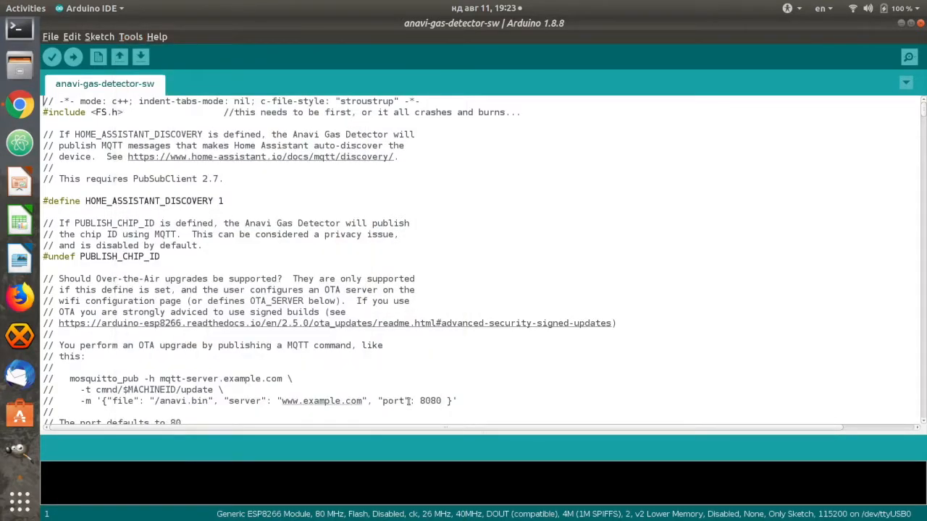
{"action": "left_click", "coordinate": [130, 36]}
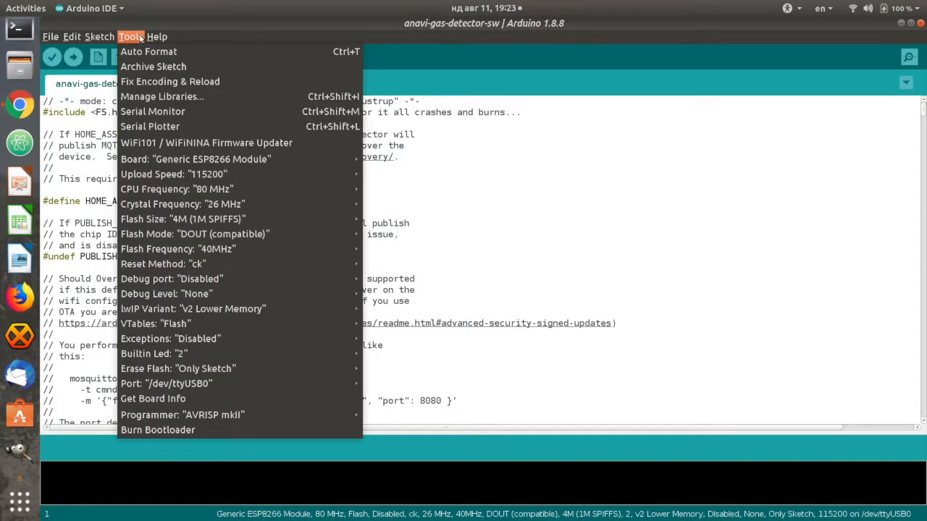
{"action": "mouse_move", "coordinate": [171, 81]}
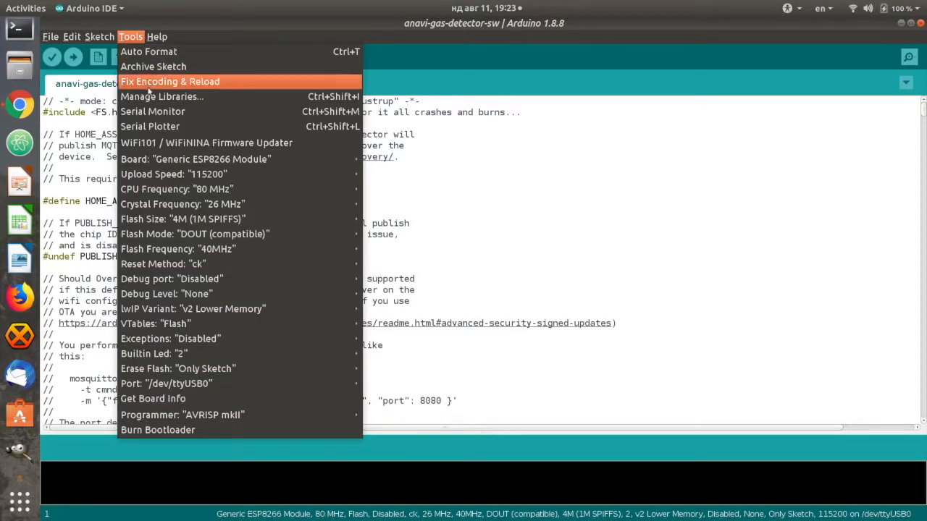
- Filter the Library Manager to Installed and scroll through Adafruit Unified Sensor, ArduinoJson, DallasTemperature and DHT
{"action": "left_click", "coordinate": [161, 96]}
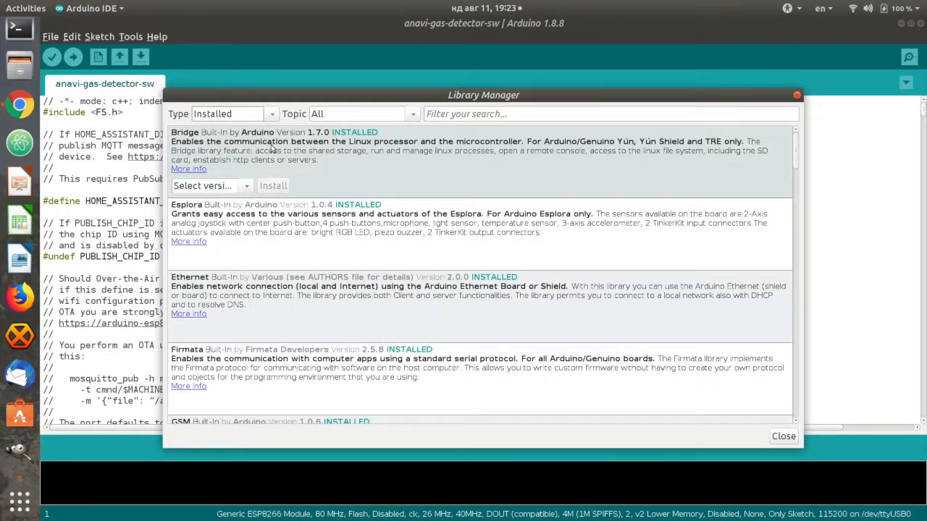
{"action": "scroll", "scroll_direction": "down", "scroll_amount": 3}
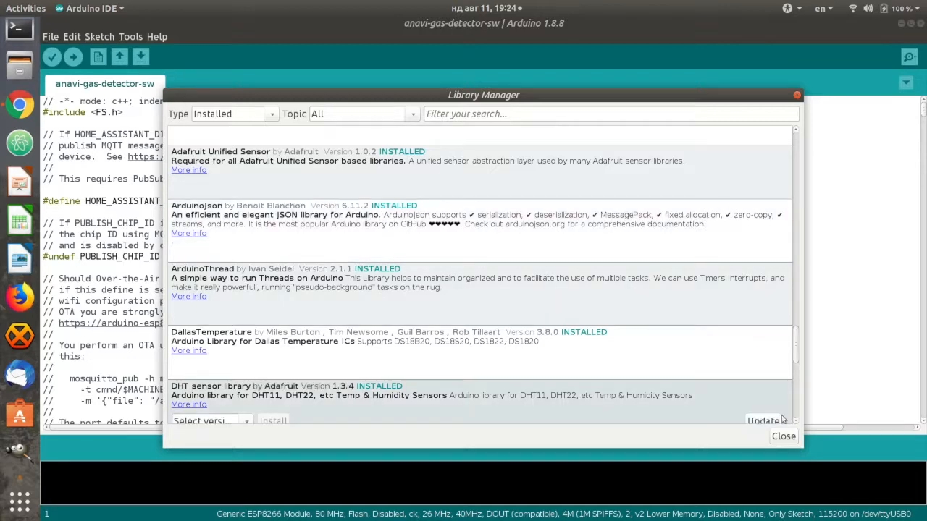
- Close the Library Manager and verify the gas detector sketch to start compiling
{"action": "left_click", "coordinate": [782, 436]}
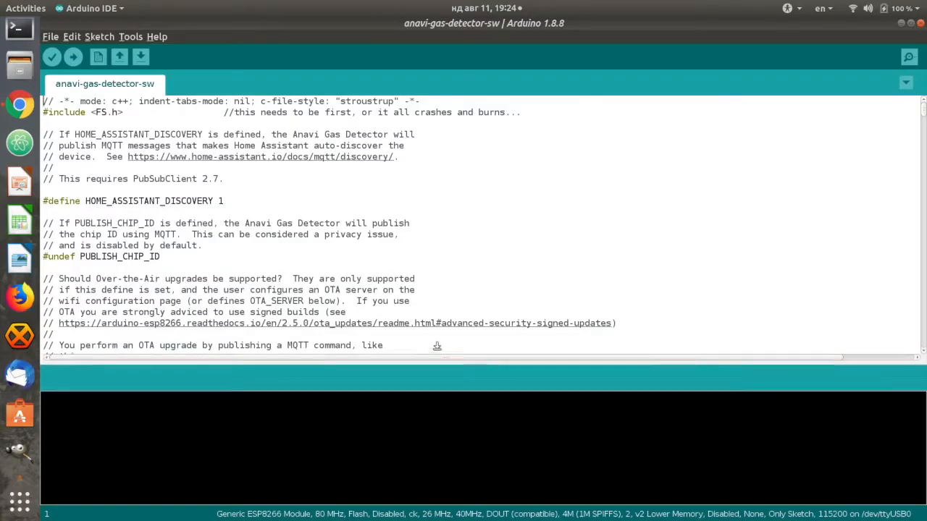
{"action": "left_click", "coordinate": [52, 57]}
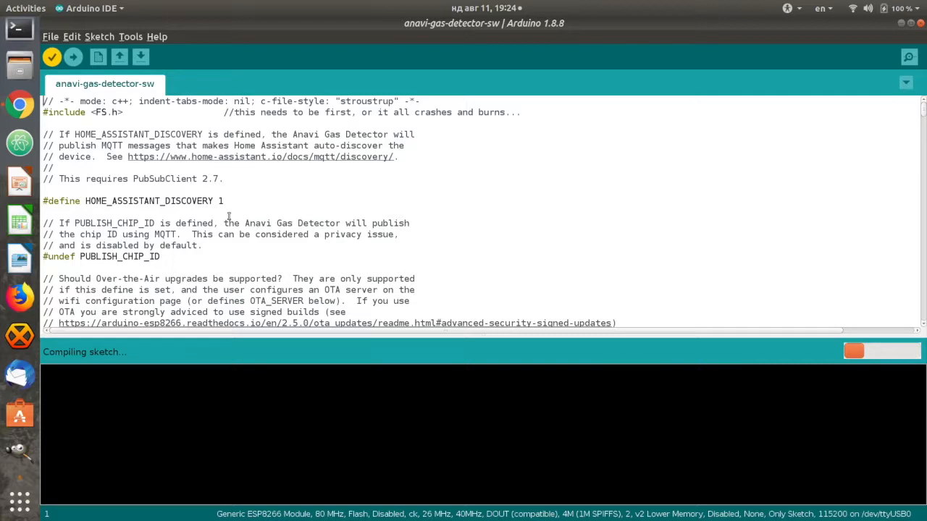